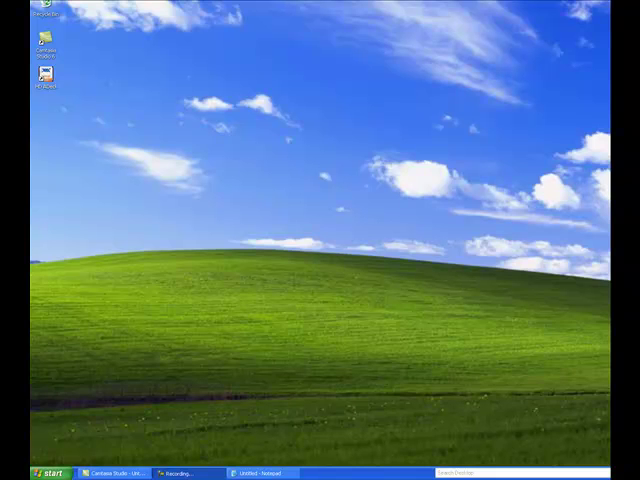
mouse_move(532, 368)
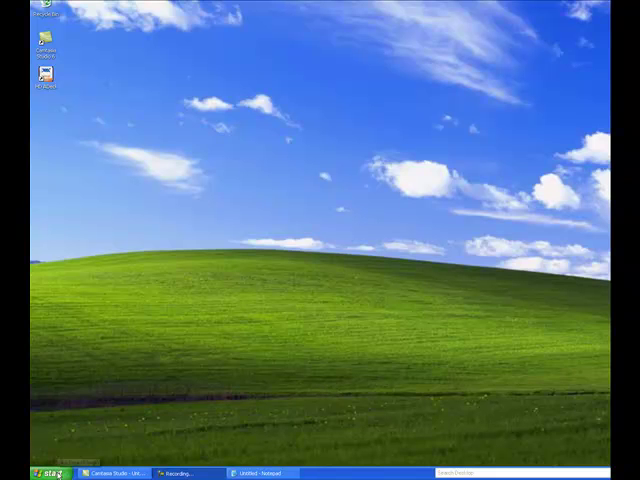
Navigate from Start to My Pictures > Sample Pictures and preview the Water Lilies picture in filmstrip view
click(24, 472)
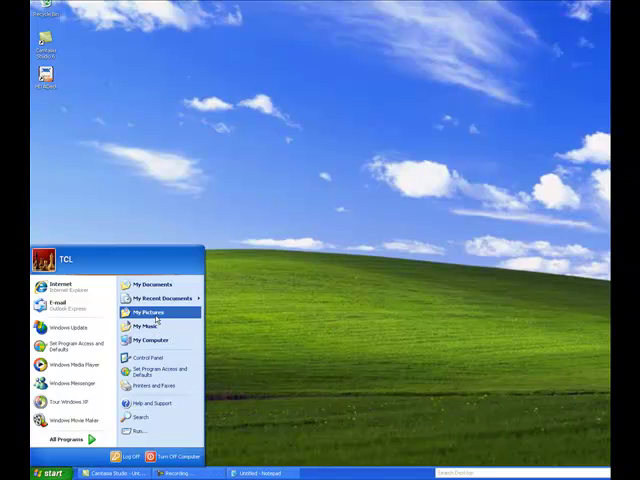
click(148, 312)
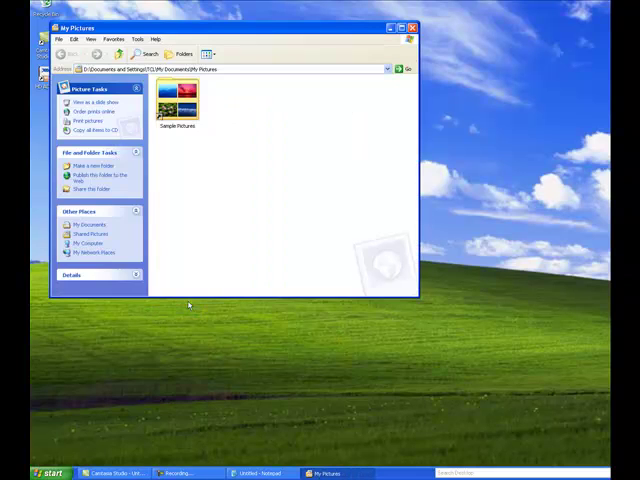
click(176, 104)
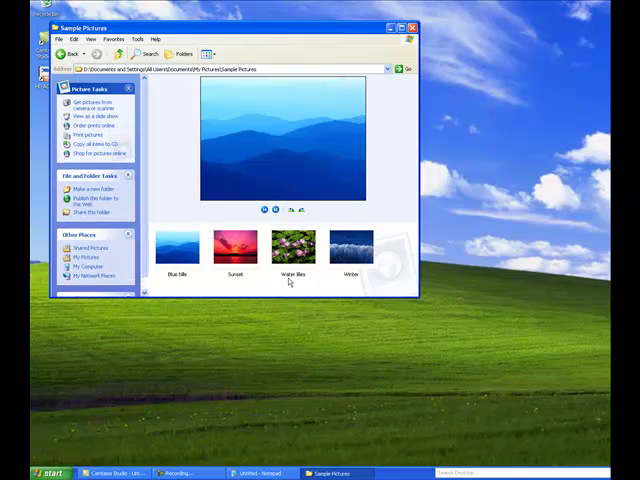
mouse_move(292, 248)
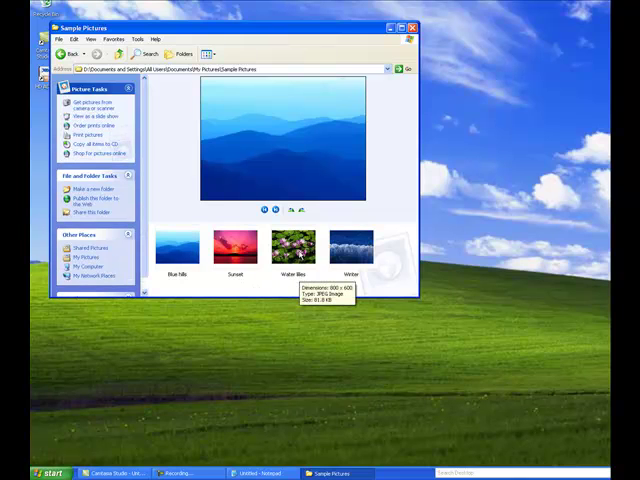
click(292, 244)
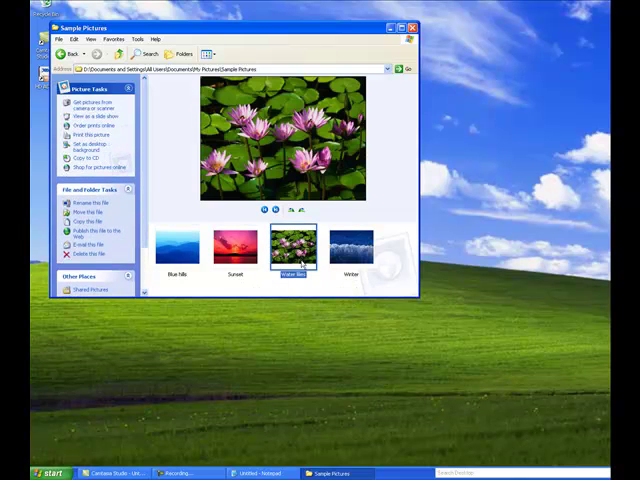
mouse_move(292, 256)
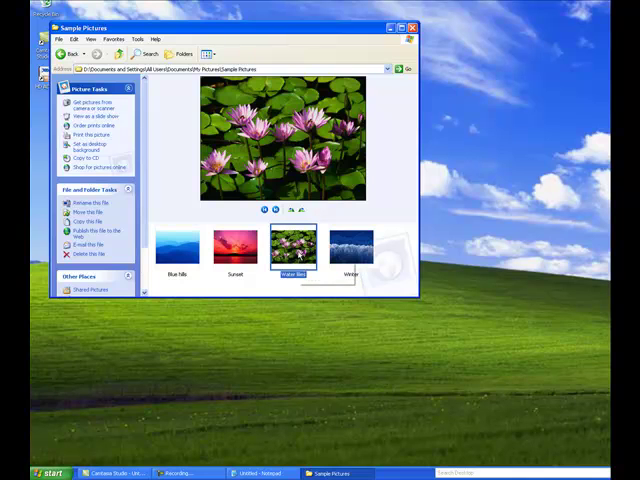
Send the Water Lilies picture to a Mail Recipient from its context menu
right_click(292, 244)
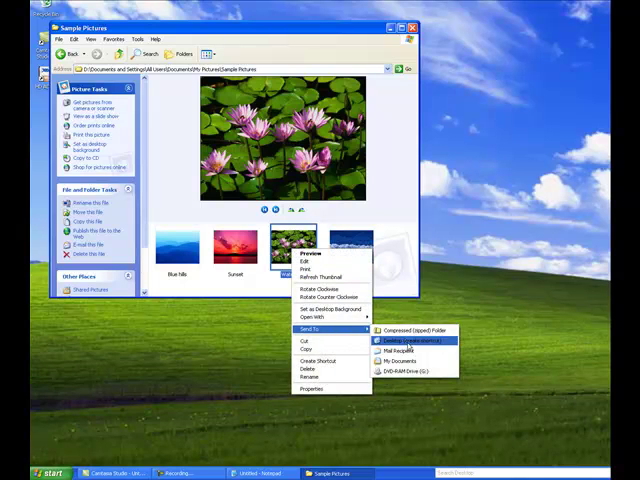
click(394, 348)
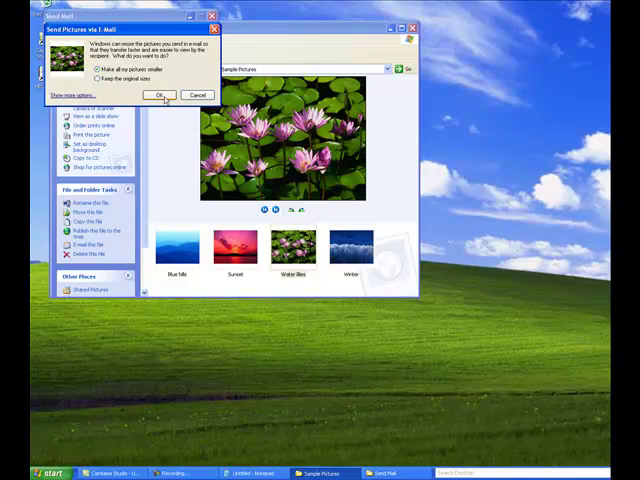
Accept making the picture smaller and begin the new message body with 'This is my message'
click(156, 96)
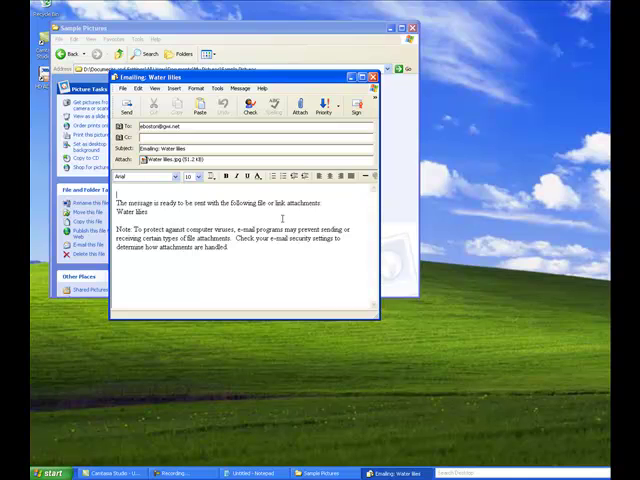
text(This is m)
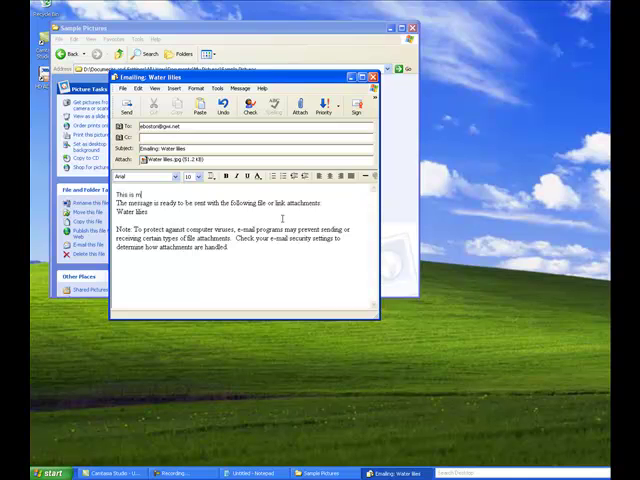
text(y message)
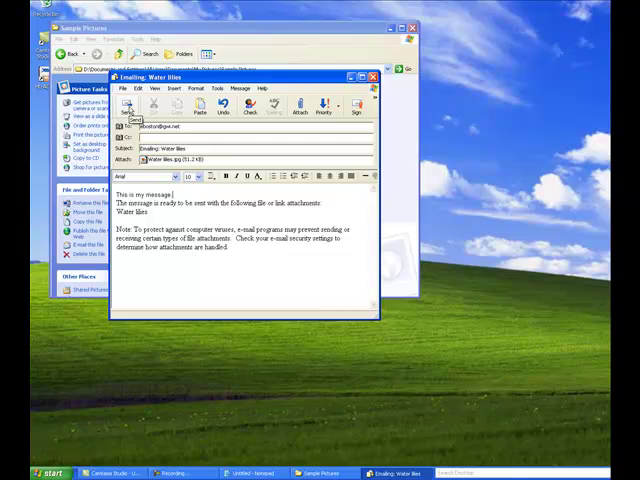
mouse_move(284, 268)
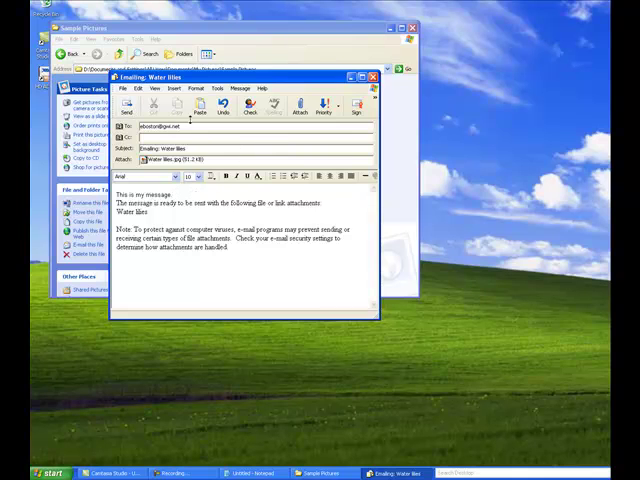
click(156, 88)
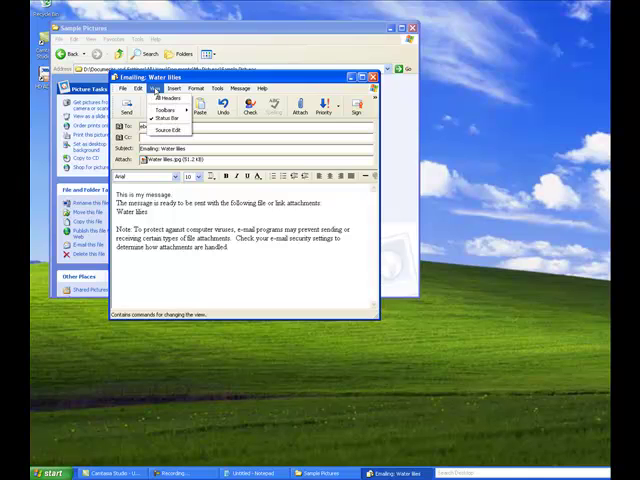
click(164, 110)
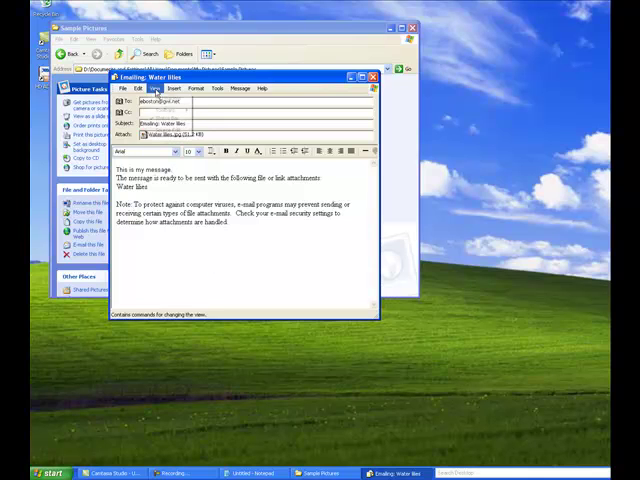
click(154, 88)
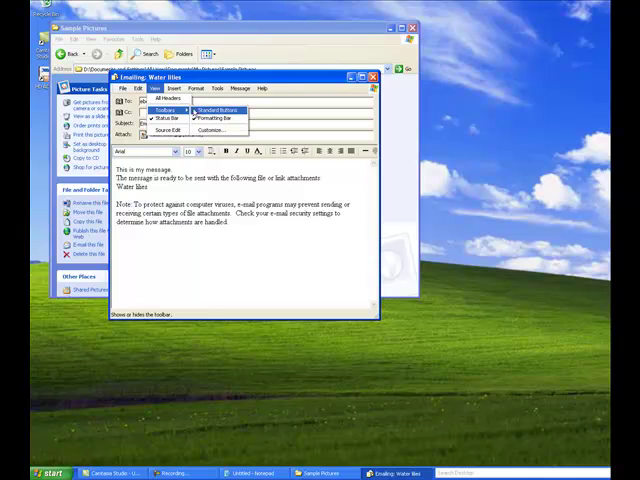
click(198, 112)
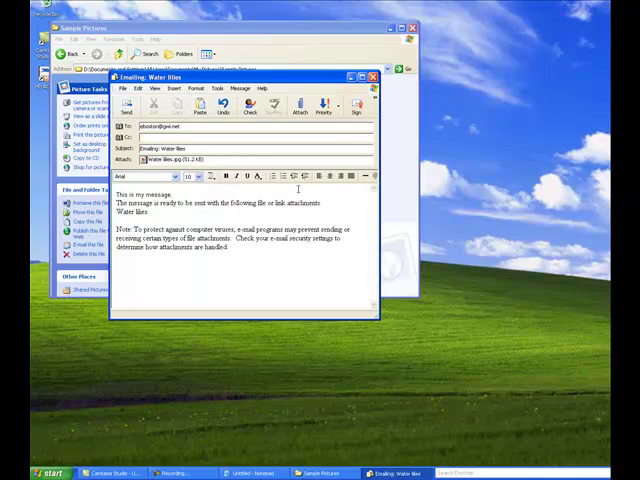